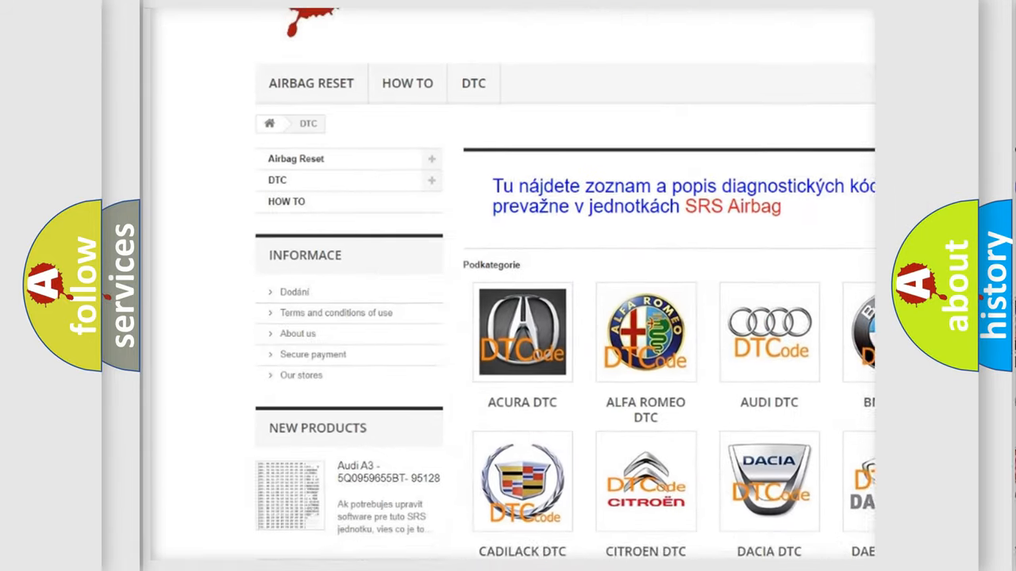
scroll("down", 3)
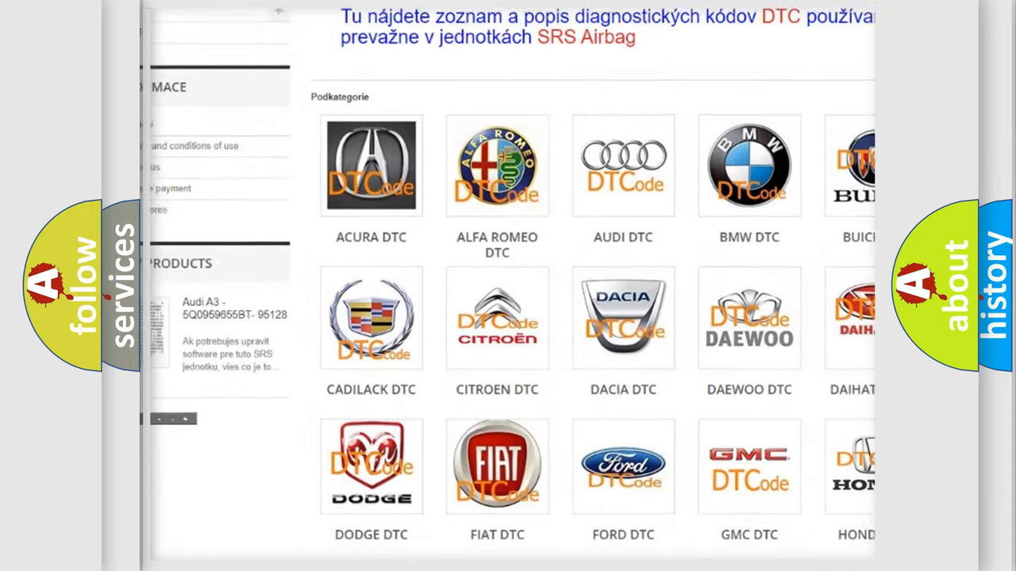
scroll("down", 3)
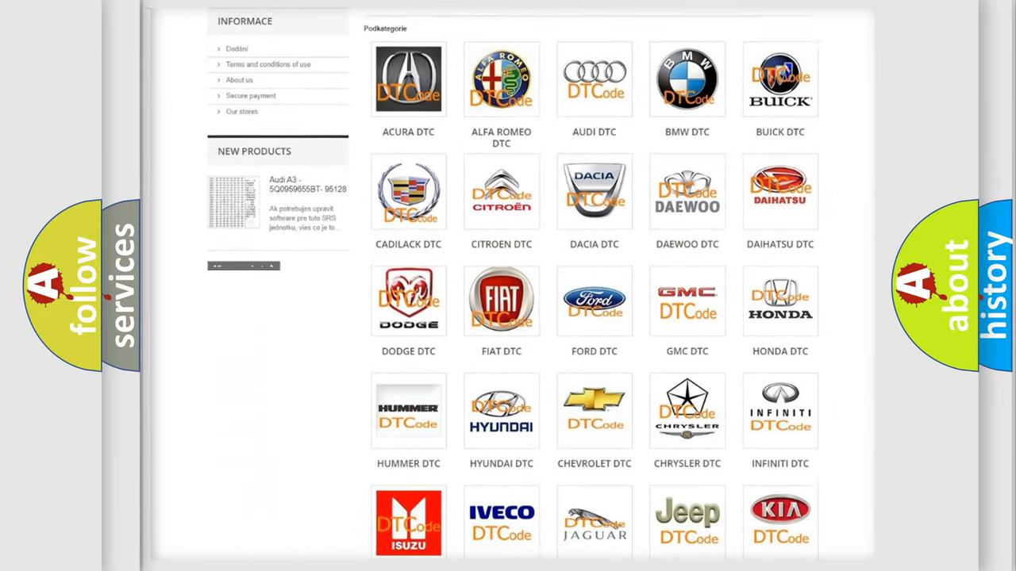
scroll("down", 3)
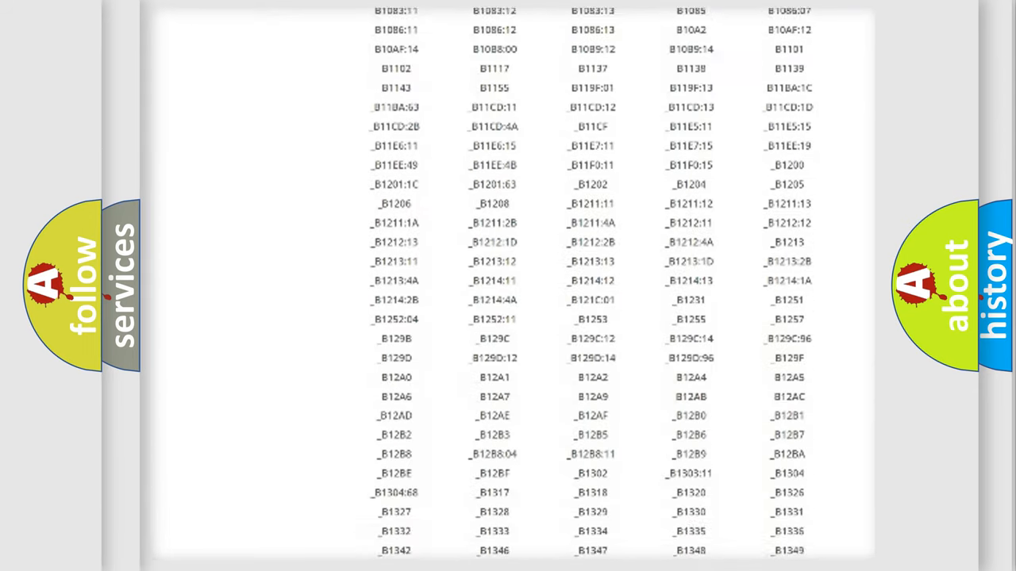
scroll("down", 3)
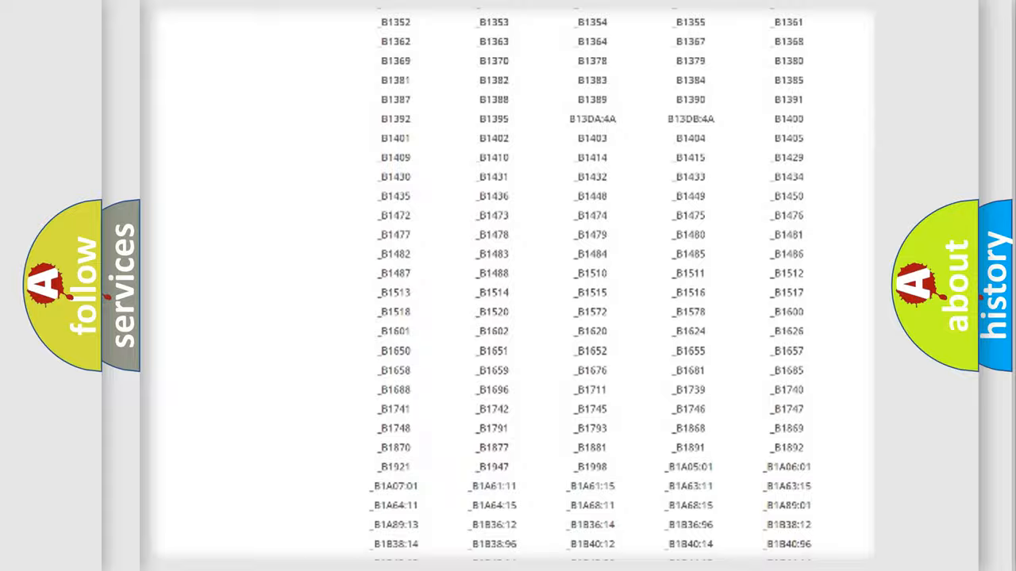